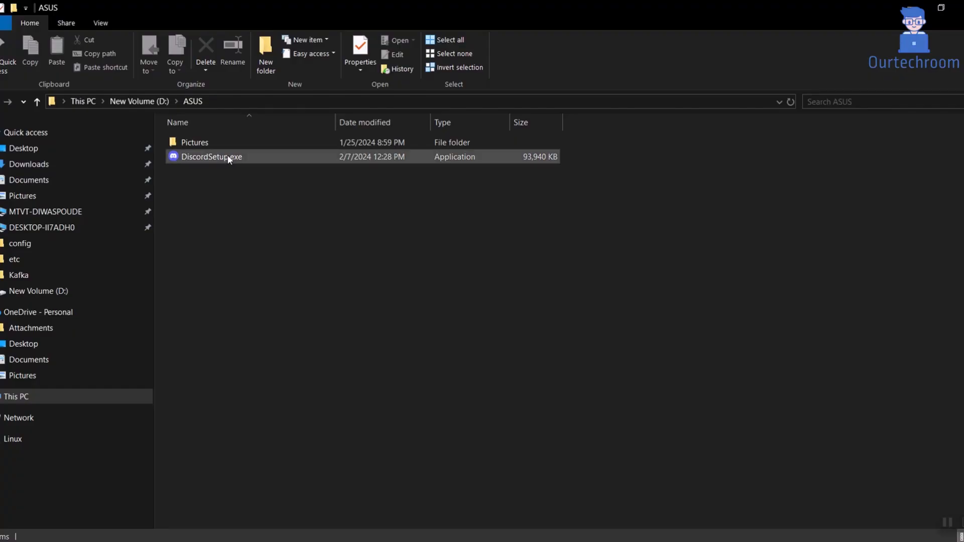
Launch DiscordSetup.exe, close the Microsoft Store, and open app recommendation settings from the warning
left_click(211, 156)
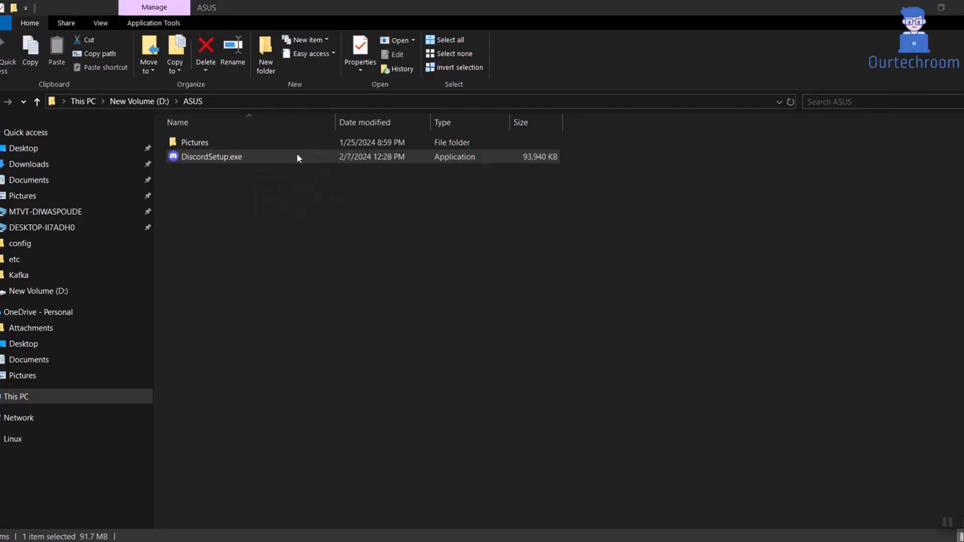
double_click(211, 156)
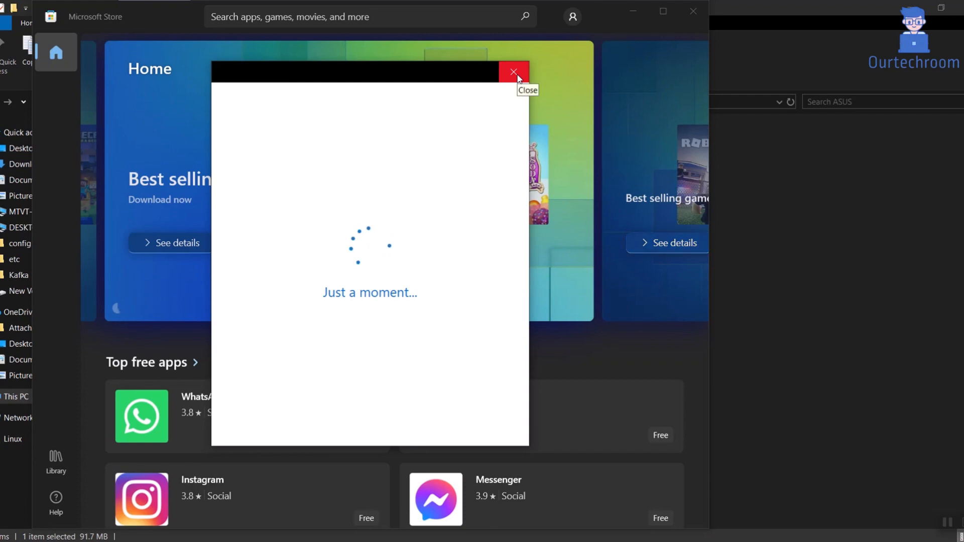
left_click(514, 72)
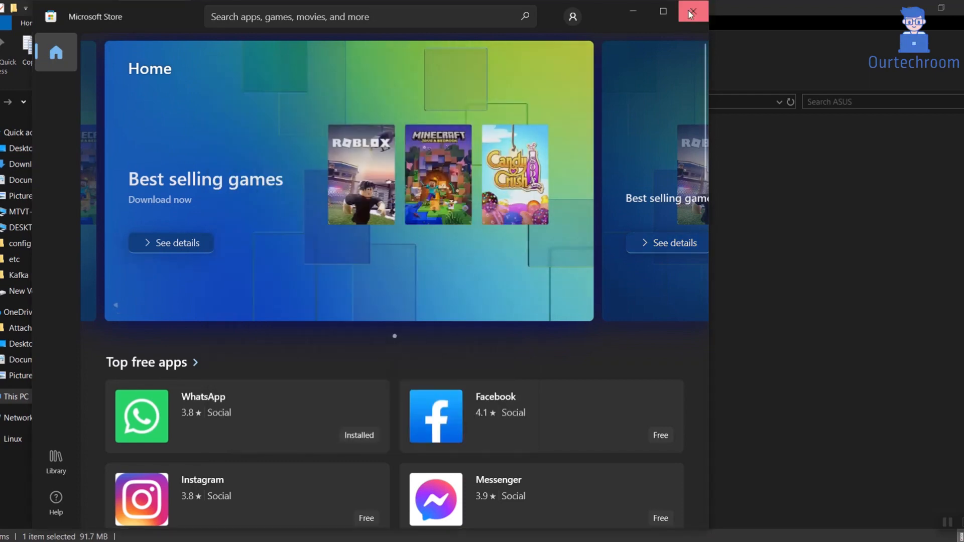
left_click(692, 11)
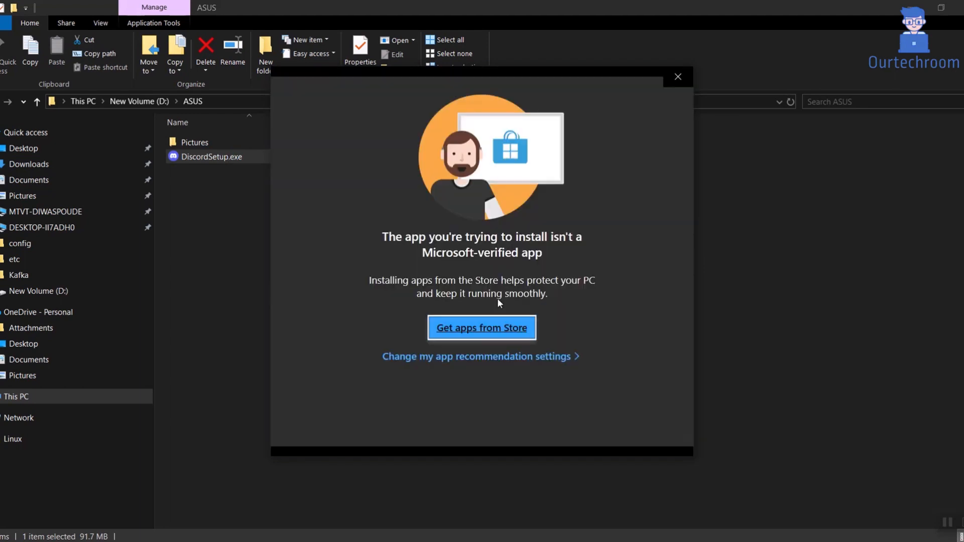
left_click(480, 356)
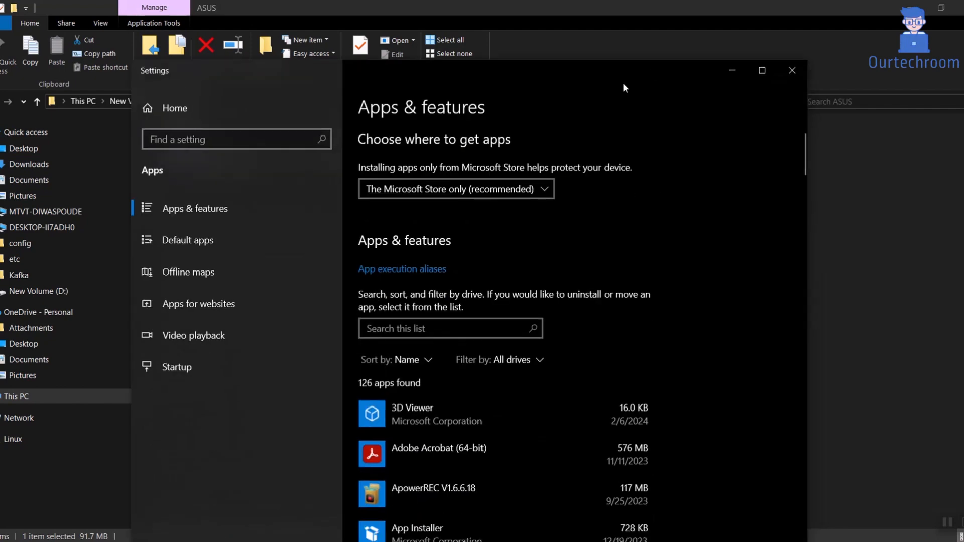
Set 'Choose where to get apps' to Anywhere
left_click(455, 189)
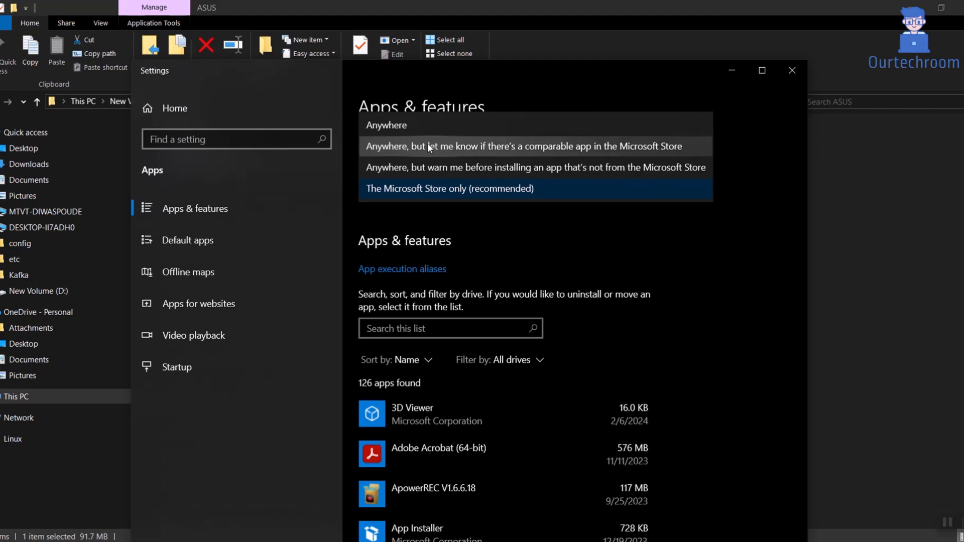
left_click(386, 125)
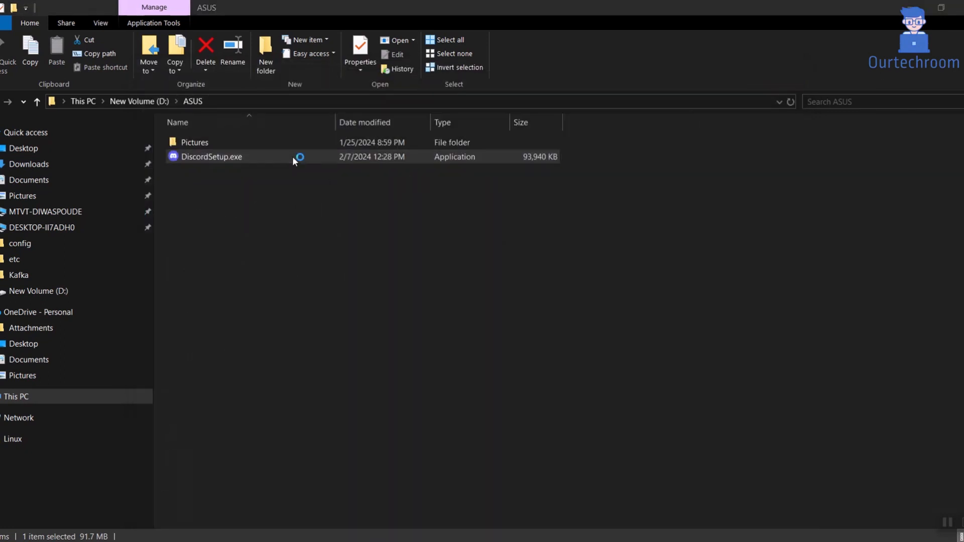
Relaunch DiscordSetup.exe so the Discord installer starts without the warning
left_click(211, 157)
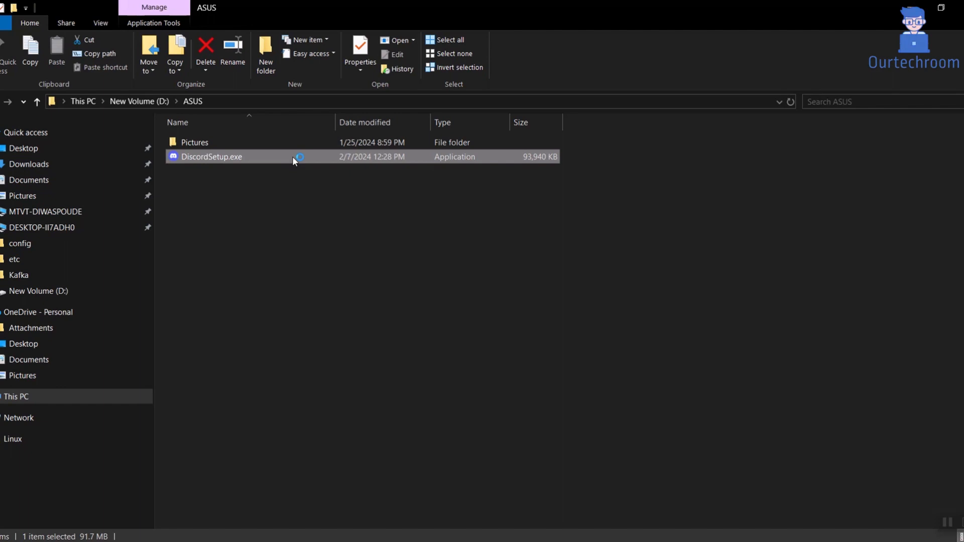
double_click(211, 156)
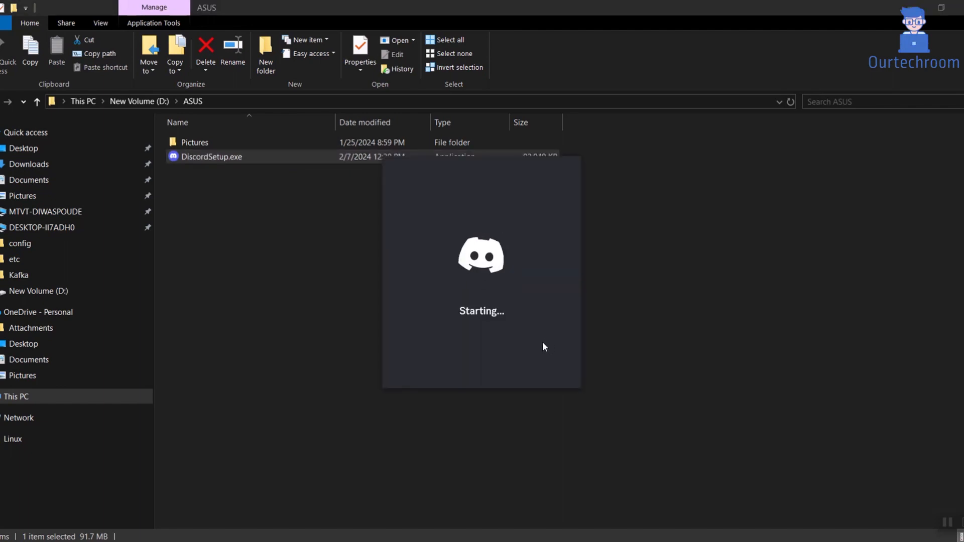